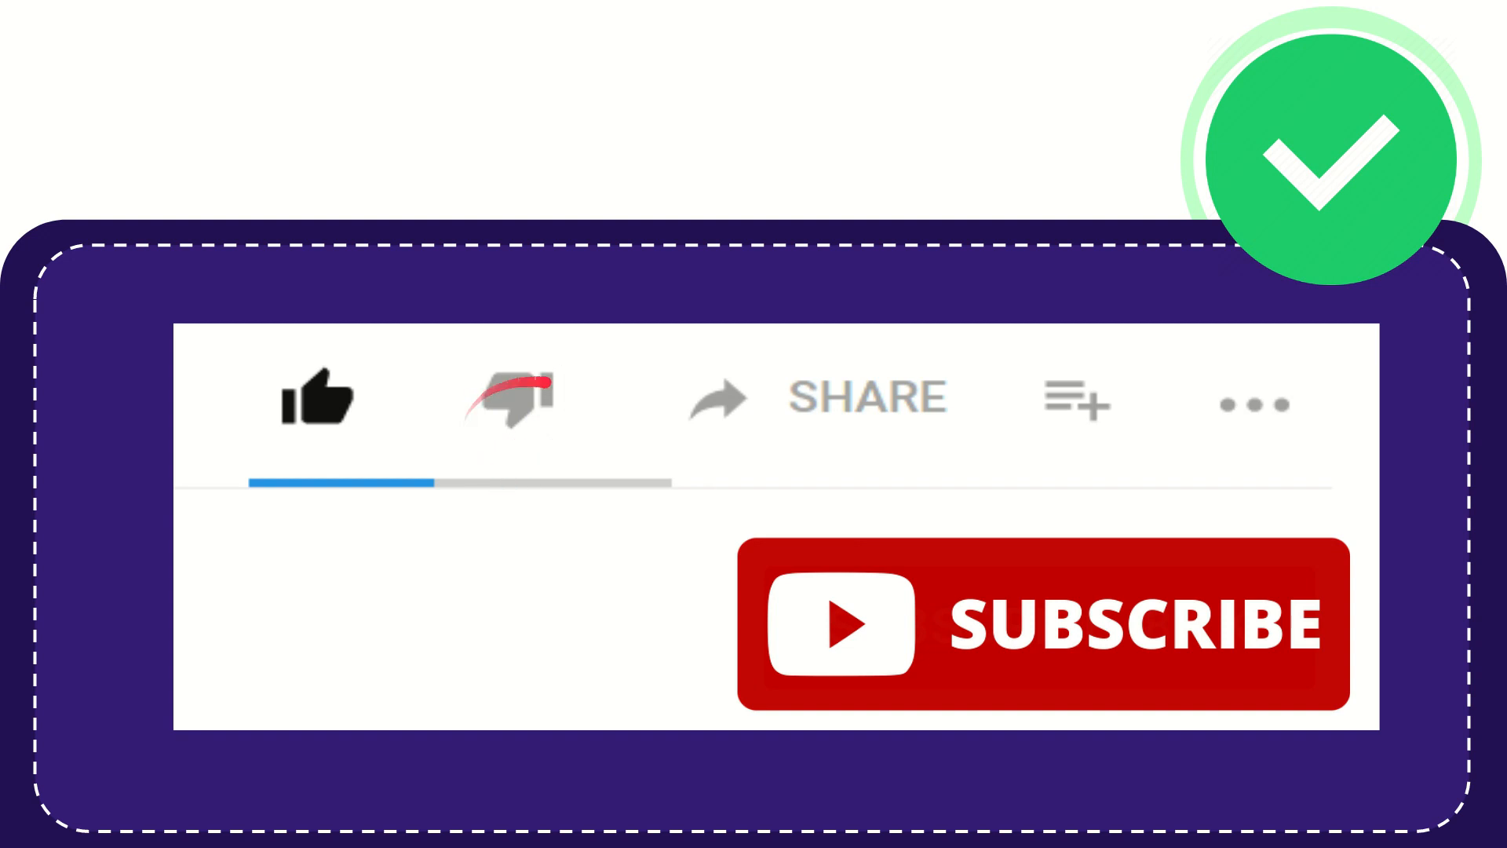
{"action": "left_click", "coordinate": [507, 399]}
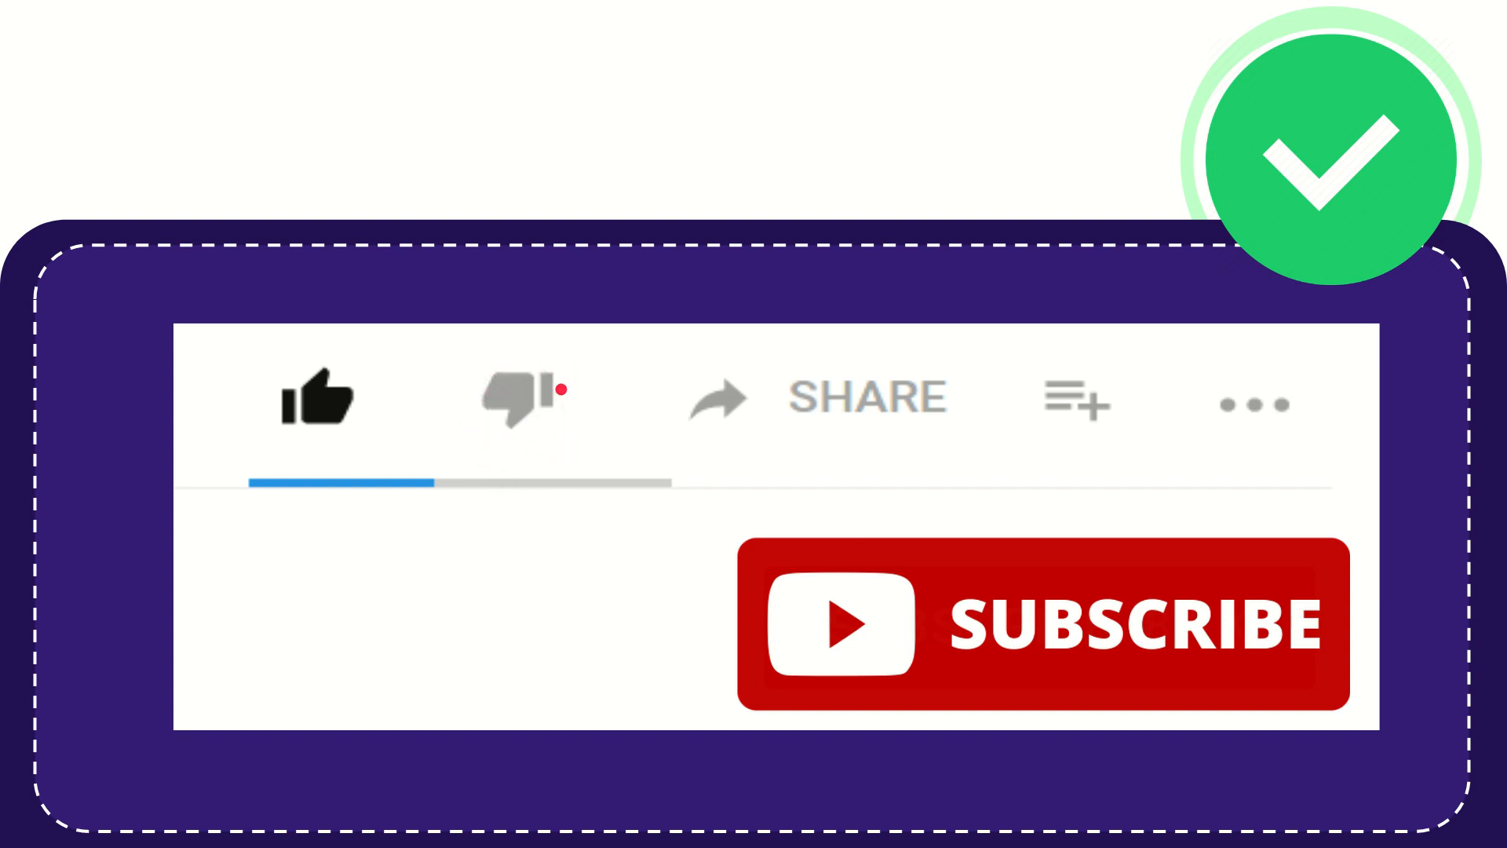
{"action": "left_click", "coordinate": [521, 399]}
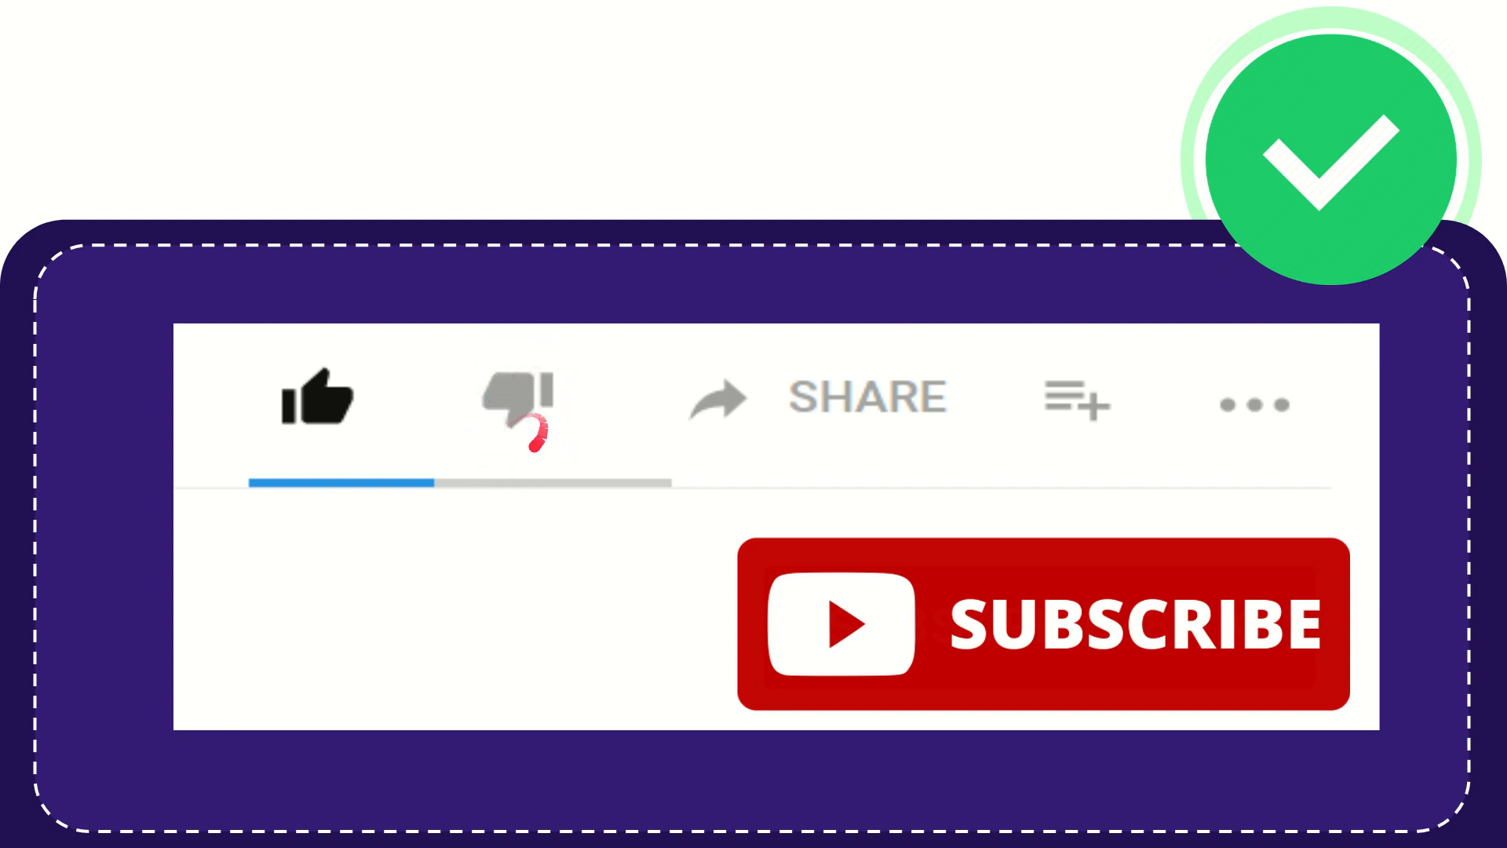